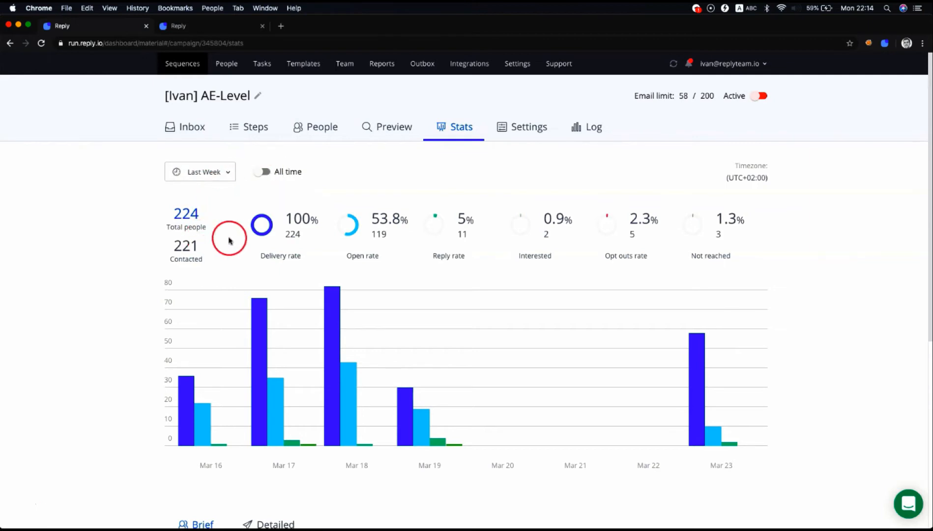
- Filter the sequence stats to a custom date range of 12/3/2019 to 12/31/2019
scroll("down", 3)
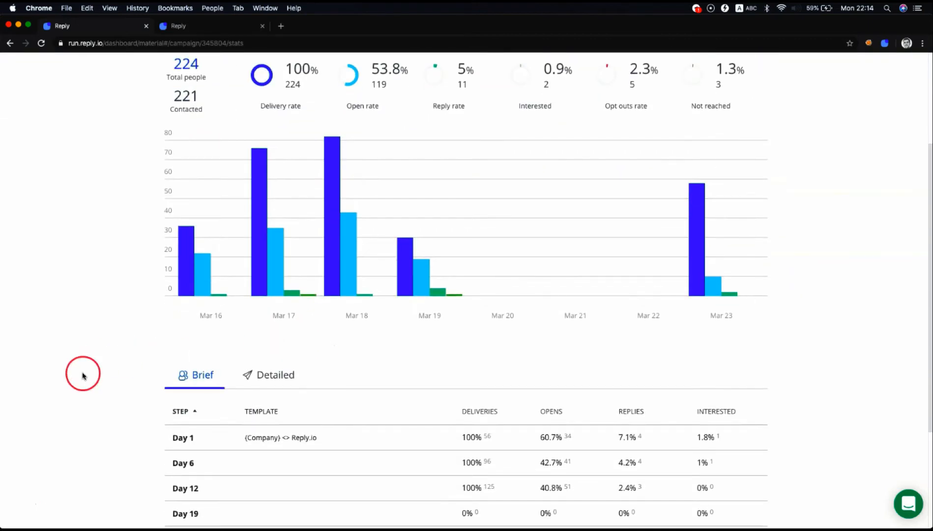
scroll("down", 3)
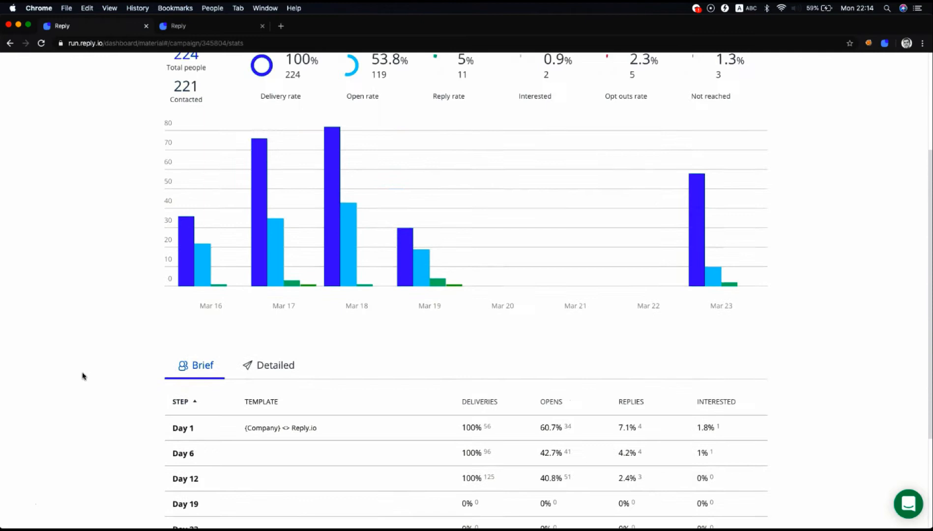
scroll("up", 3)
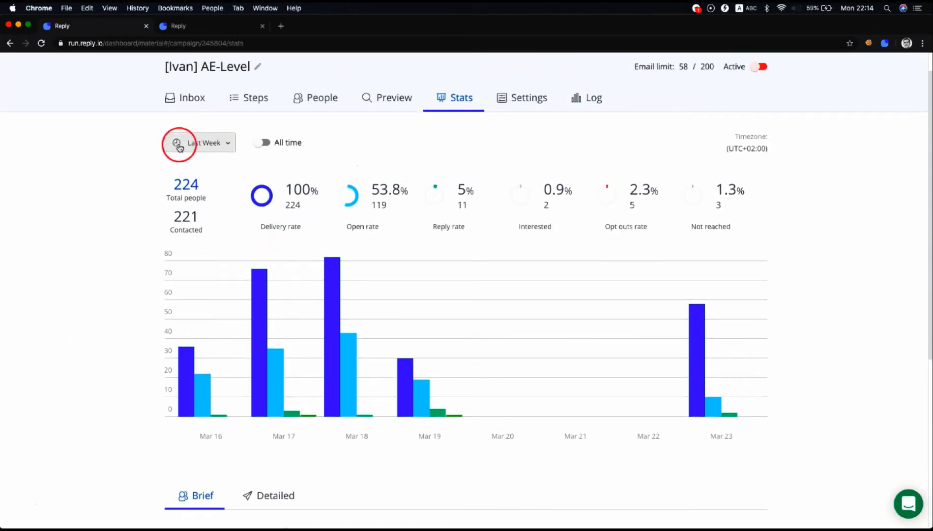
left_click(203, 142)
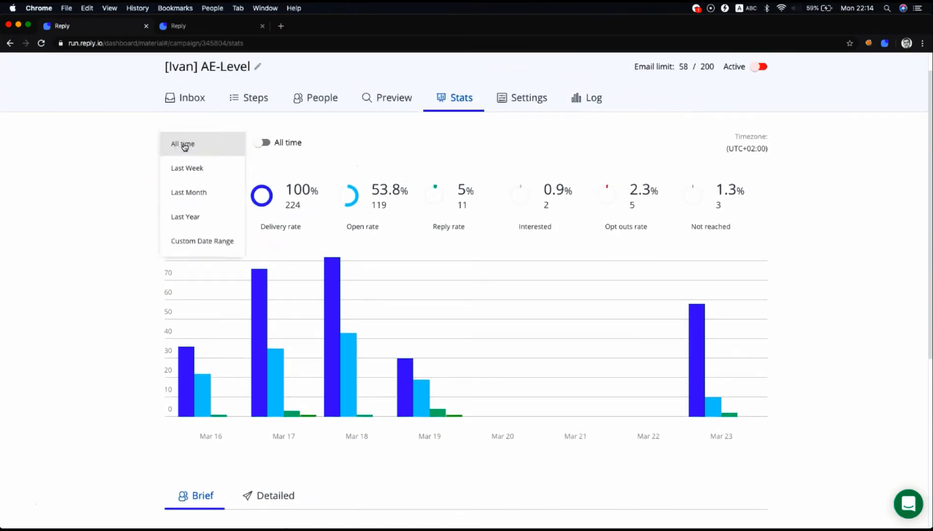
left_click(187, 168)
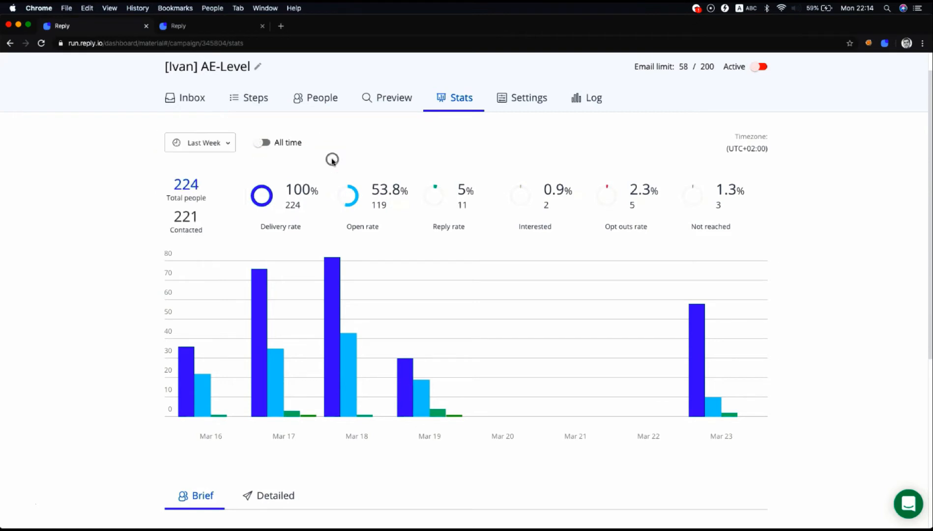
left_click(199, 142)
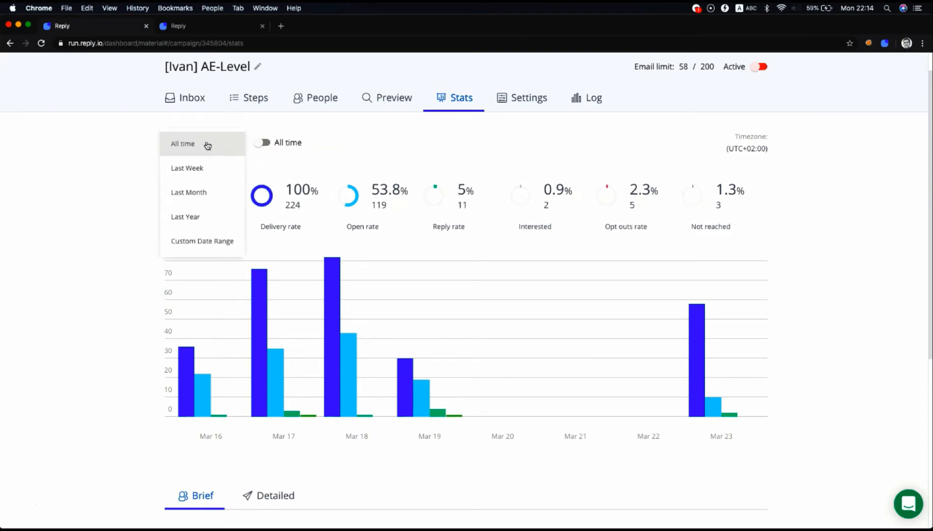
mouse_move(188, 168)
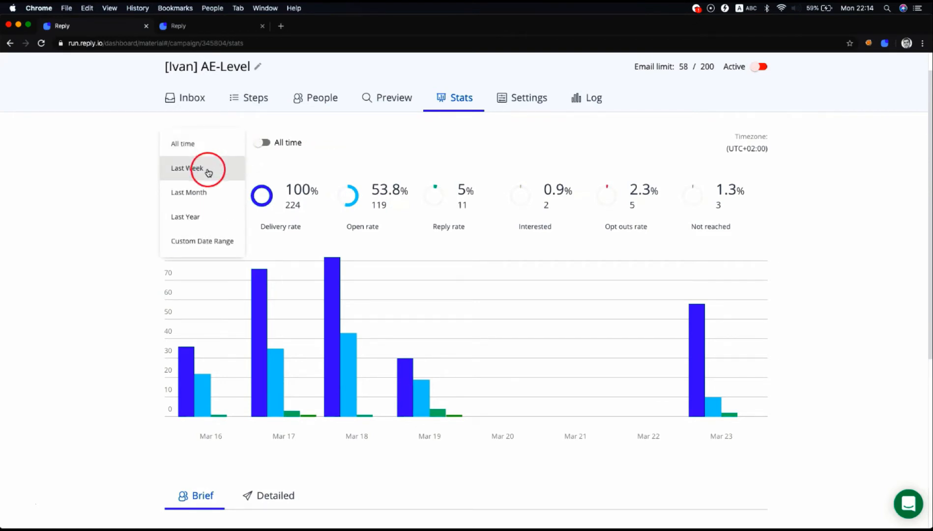
mouse_move(202, 241)
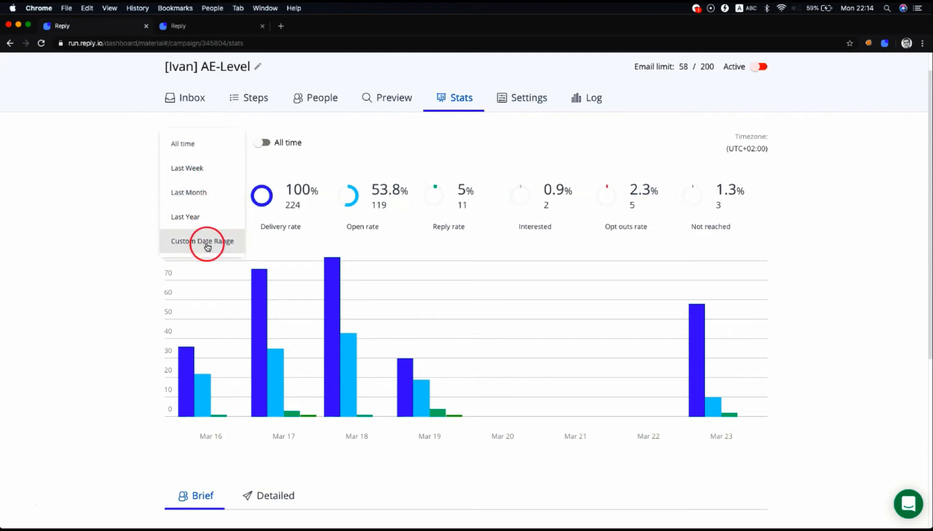
left_click(202, 241)
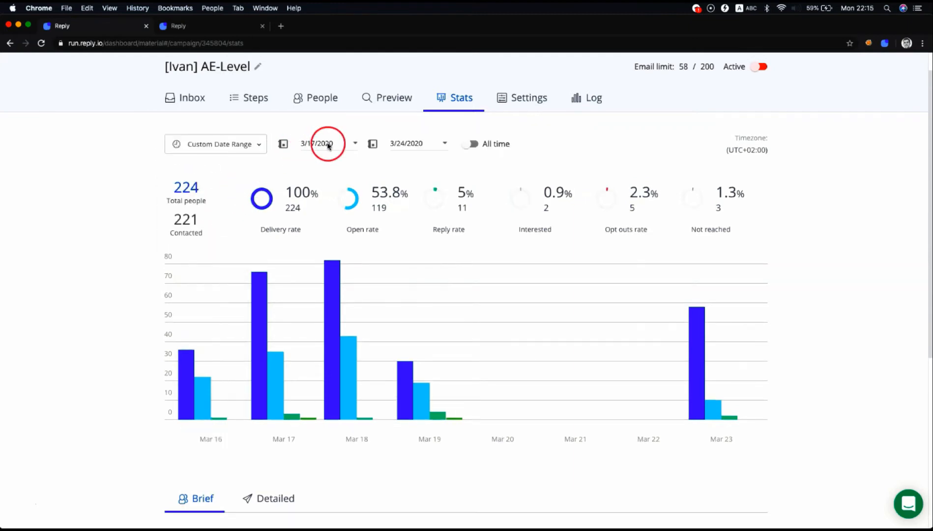
left_click(317, 143)
type("12/3/2019")
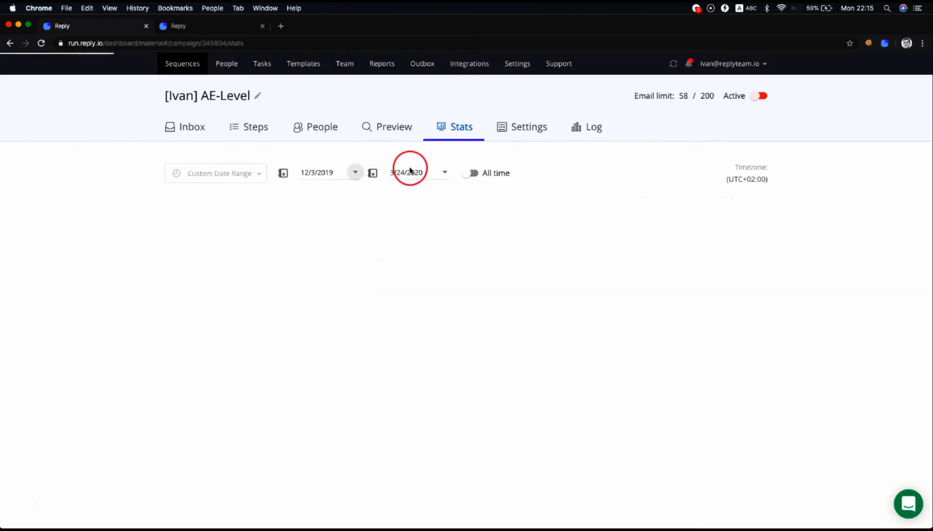
left_click(409, 173)
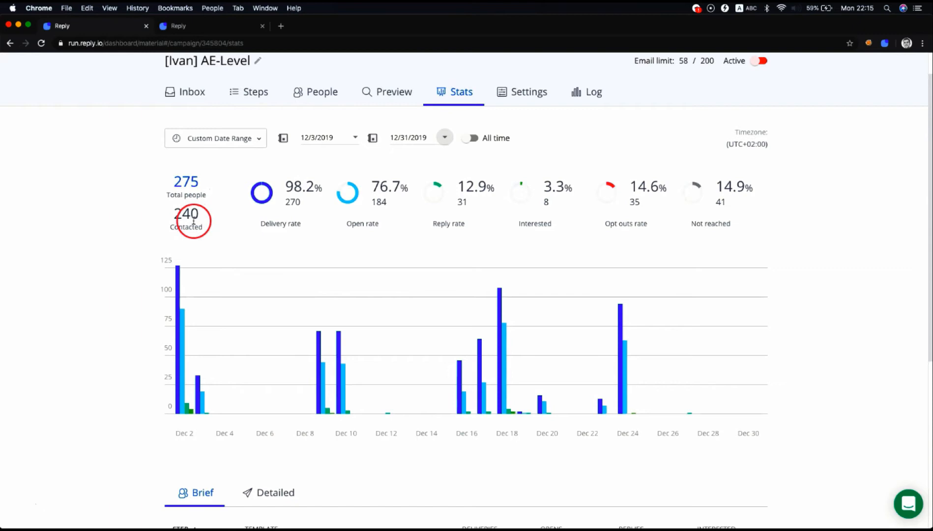
scroll("up", 3)
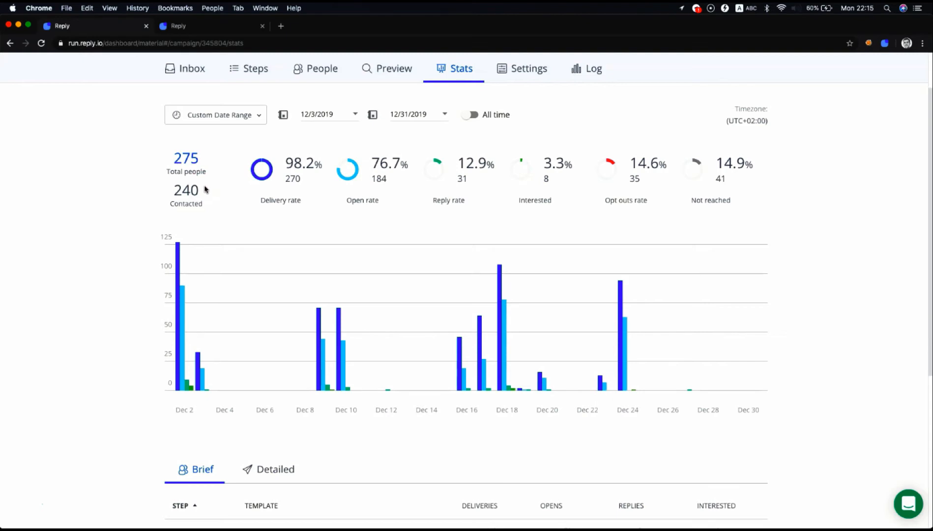
left_click(189, 191)
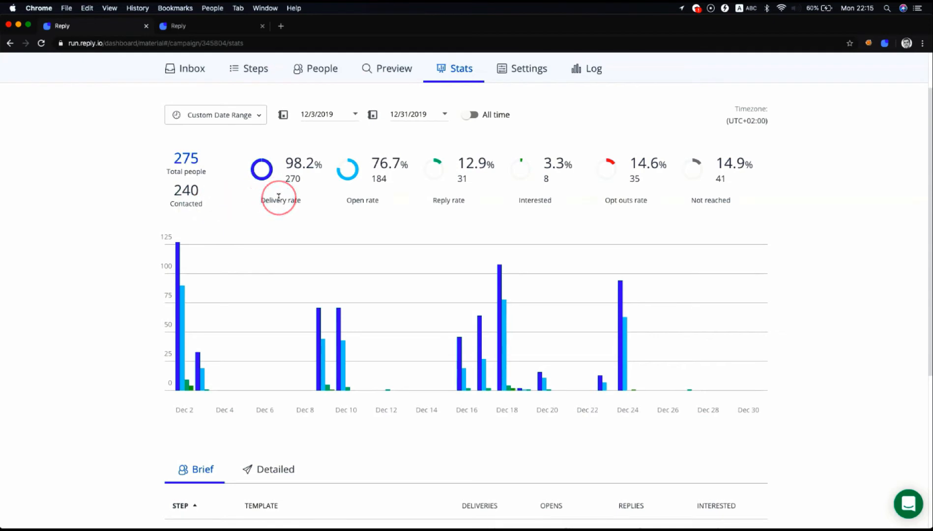
mouse_move(322, 197)
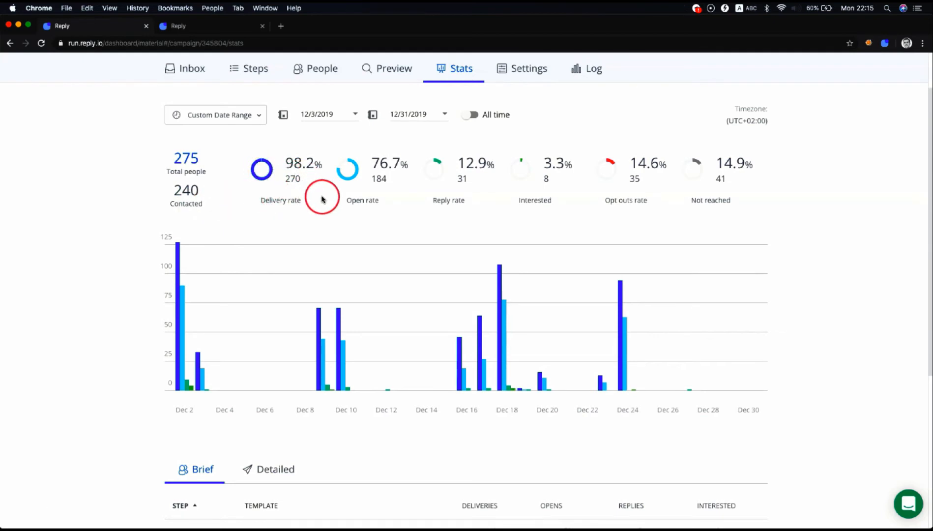
mouse_move(299, 170)
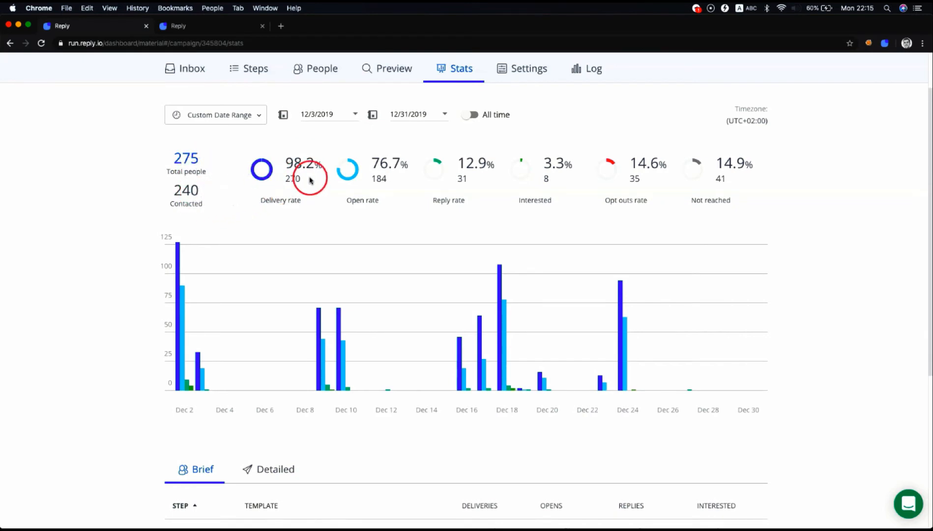
mouse_move(321, 183)
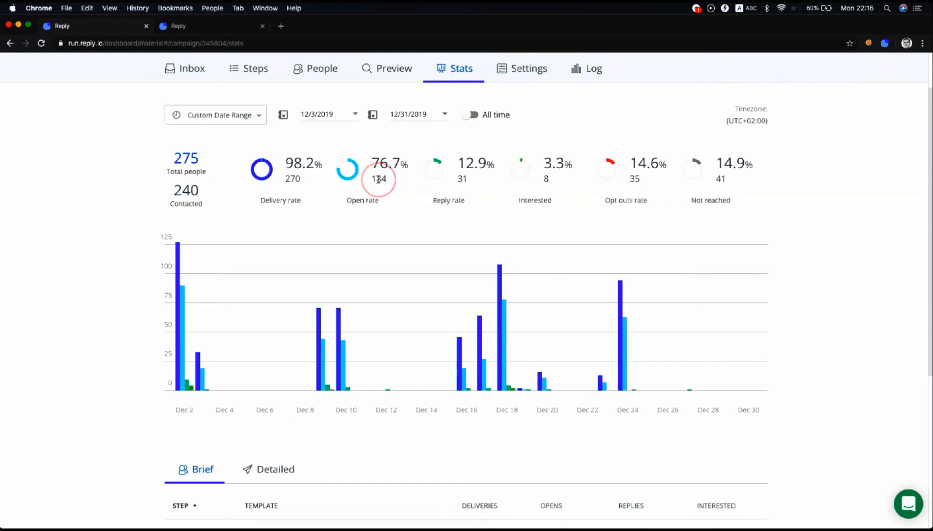
mouse_move(411, 179)
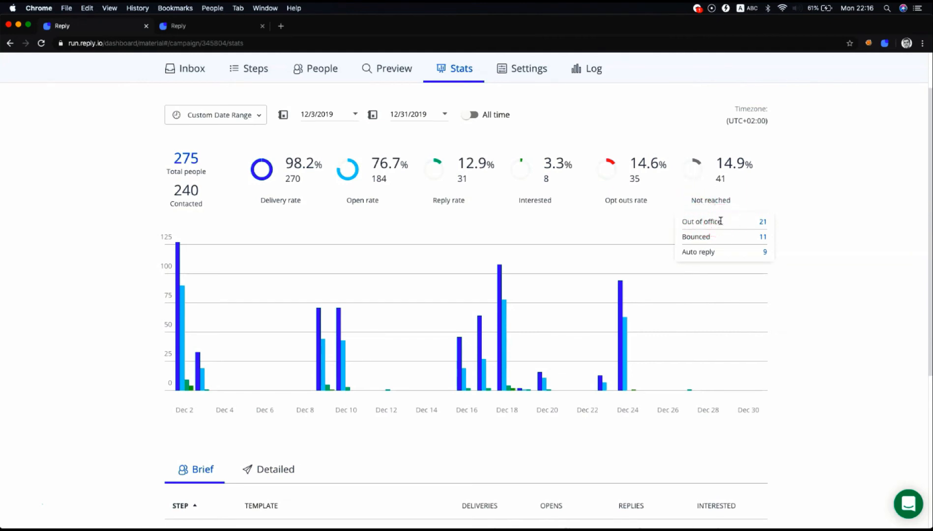
mouse_move(731, 224)
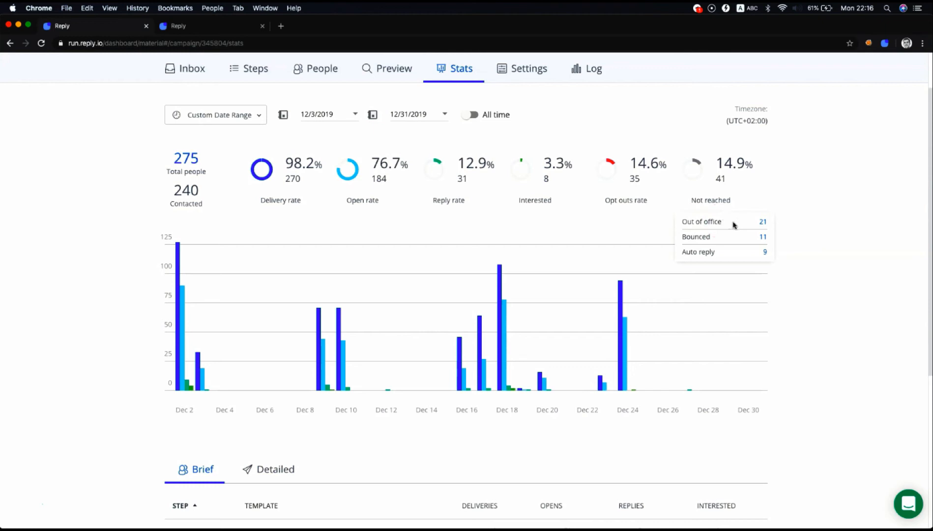
mouse_move(736, 238)
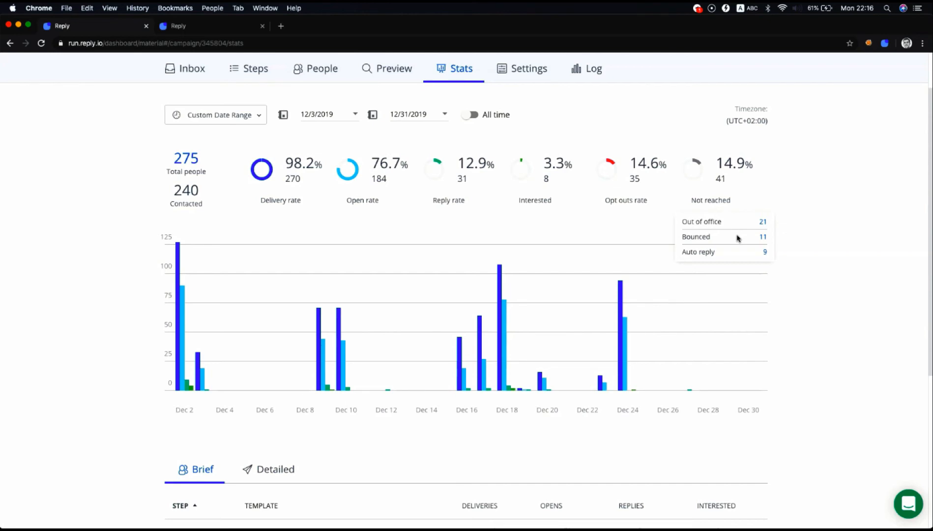
mouse_move(738, 255)
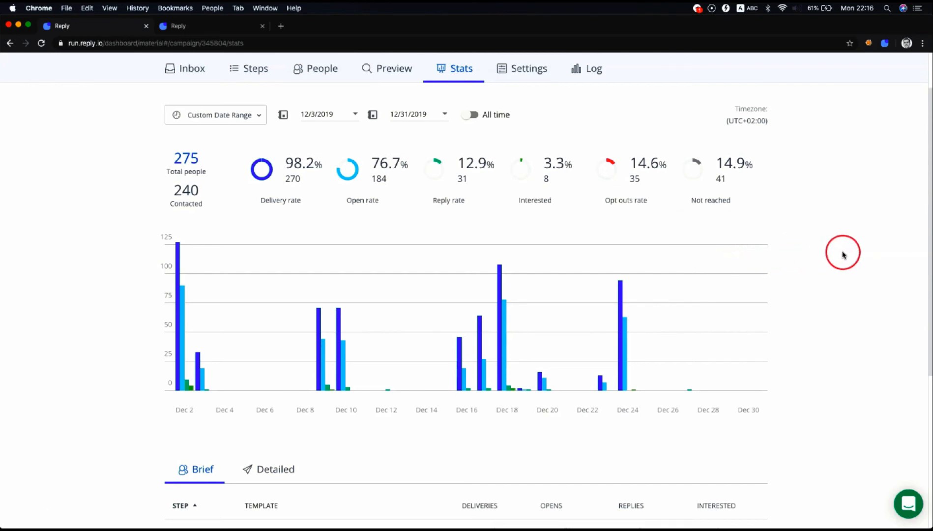
mouse_move(851, 209)
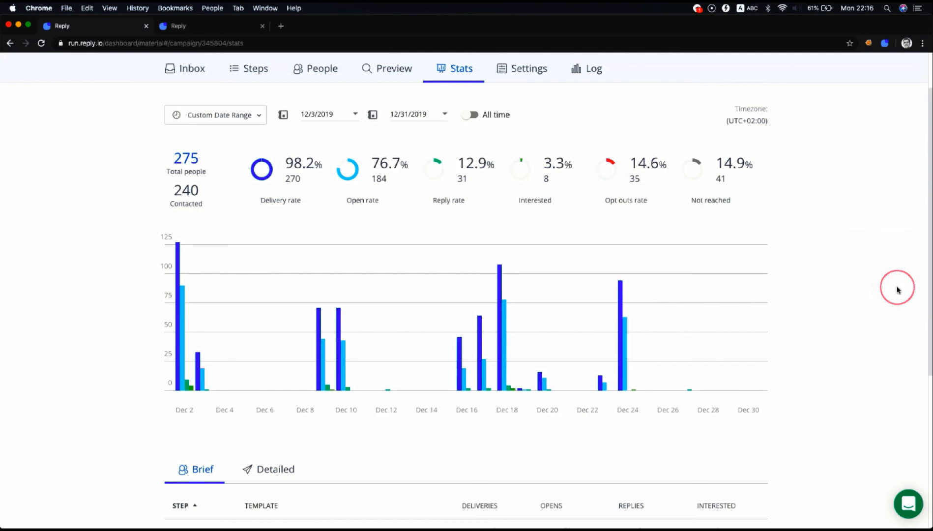
scroll("down", 3)
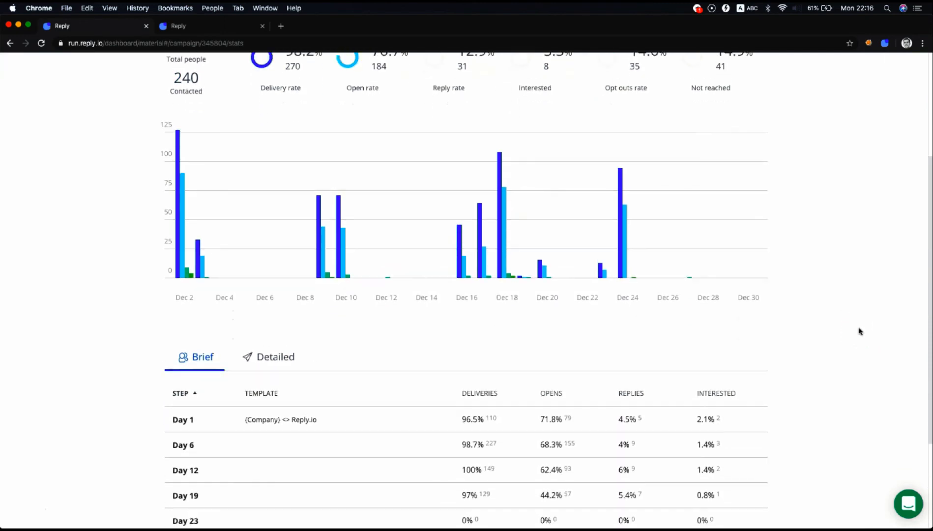
scroll("up", 3)
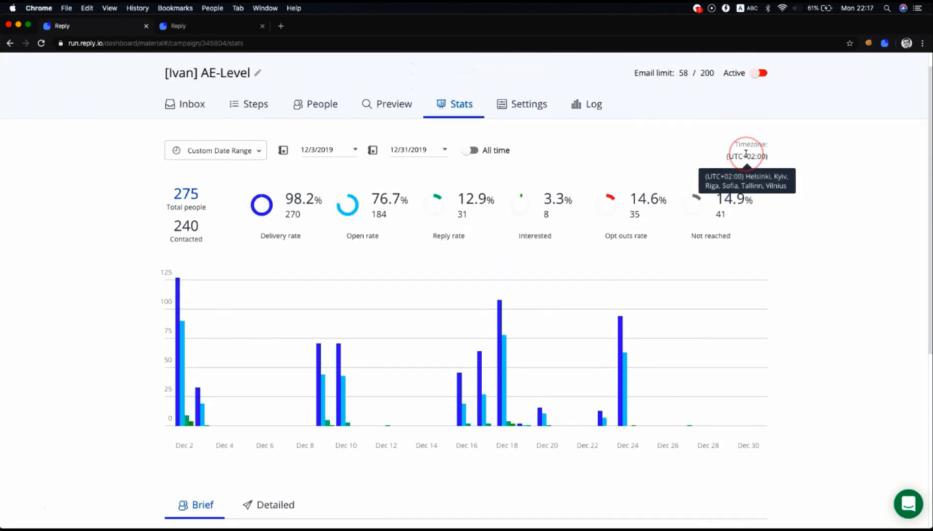
mouse_move(824, 221)
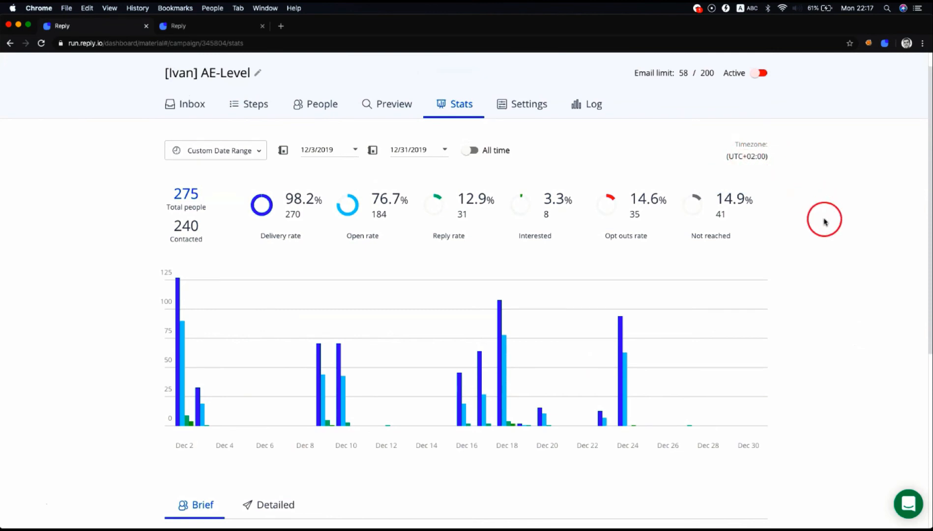
- Show the step table's Detailed view with opt-out rate and not-reached columns per step
scroll("down", 3)
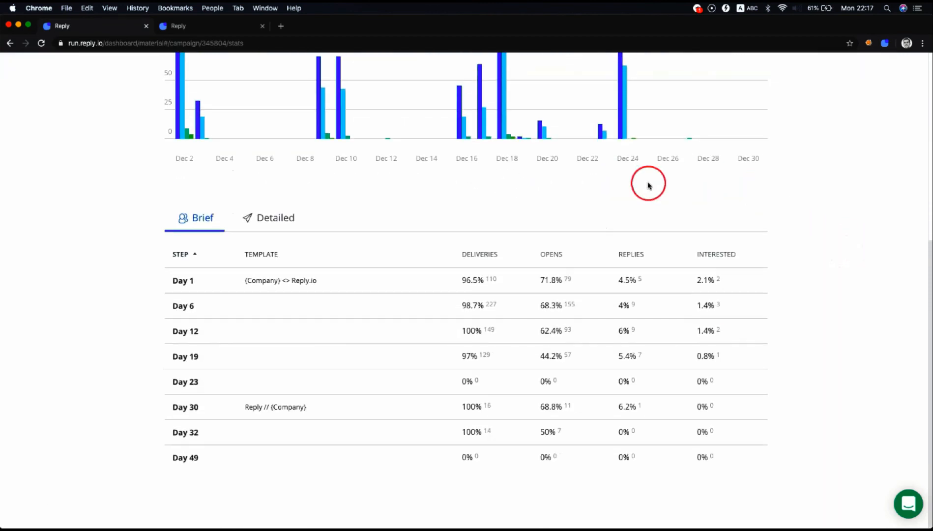
left_click(276, 218)
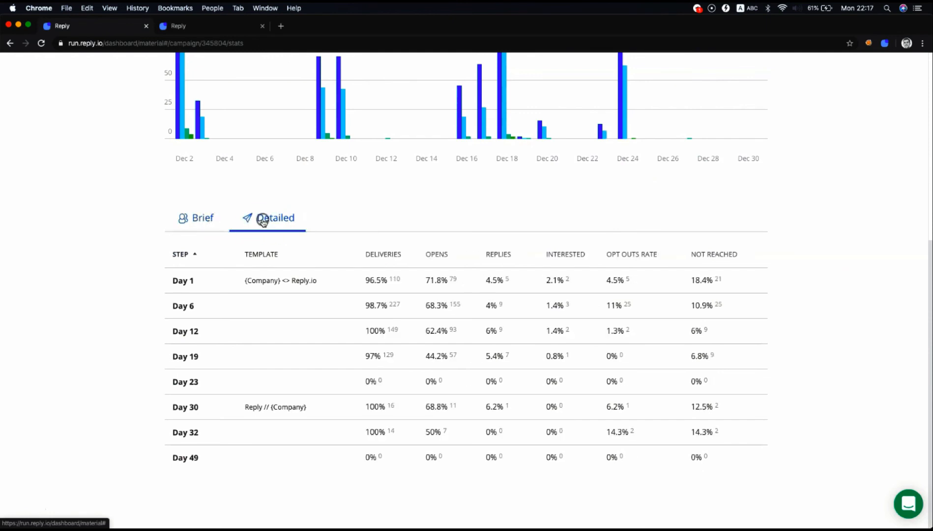
left_click(202, 217)
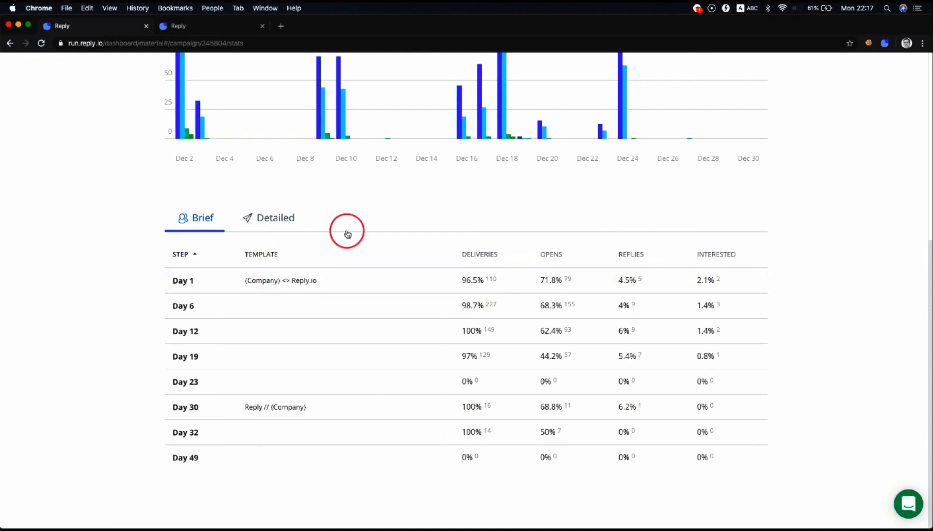
mouse_move(638, 251)
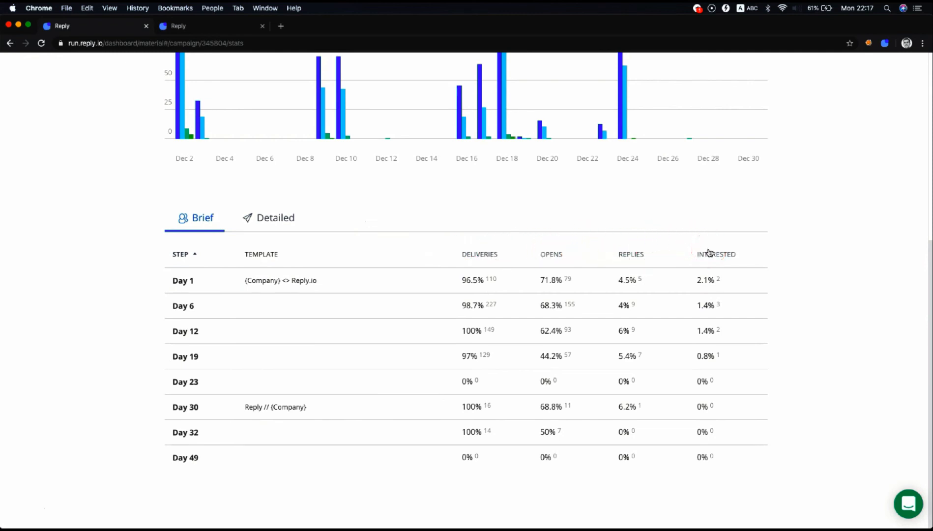
left_click(275, 218)
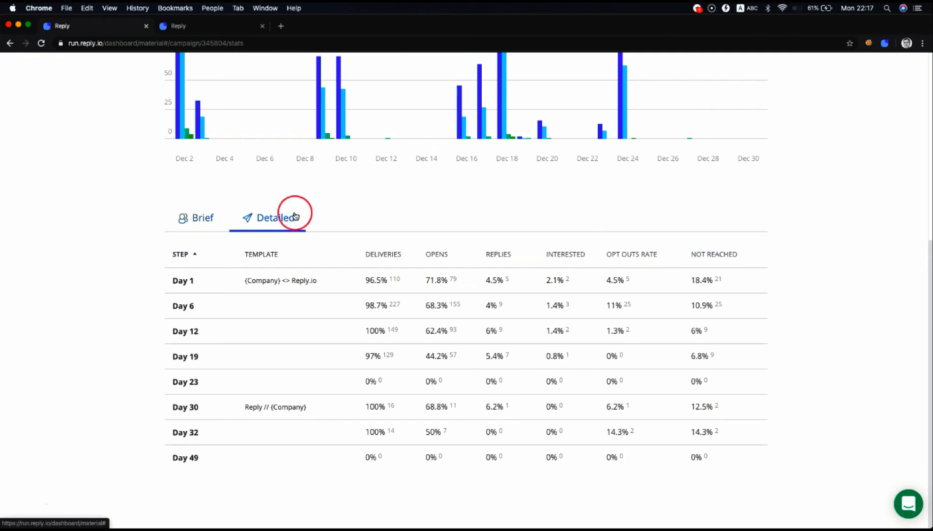
mouse_move(671, 228)
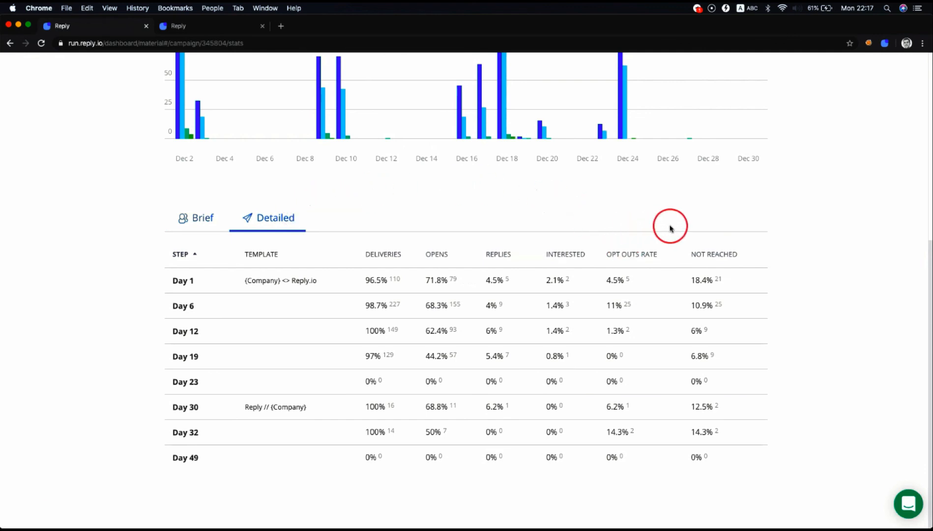
mouse_move(606, 225)
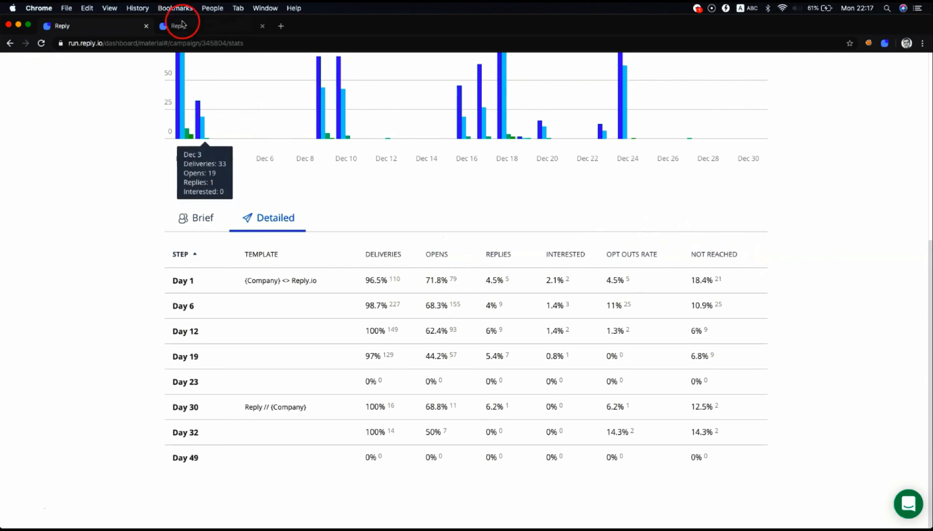
- View the other sequence's stats and expand Day 1 into its two A/B variants
left_click(179, 26)
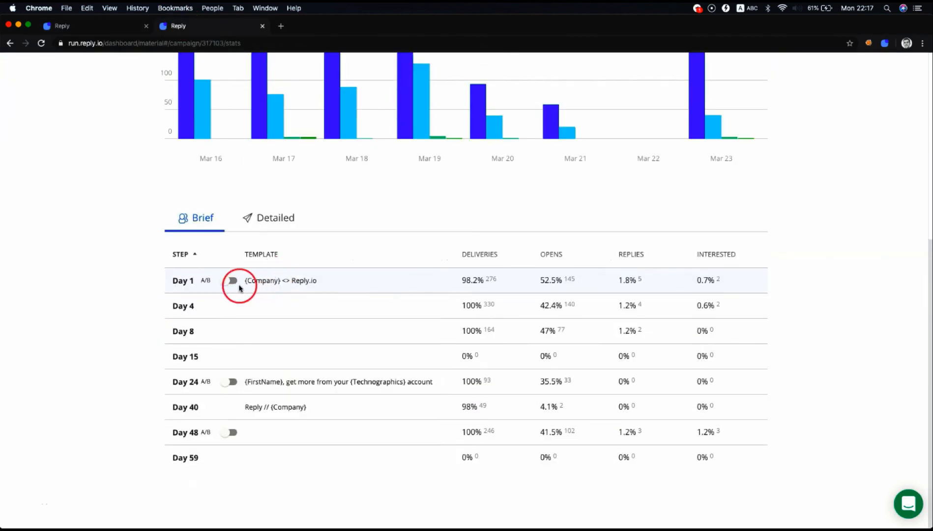
left_click(229, 281)
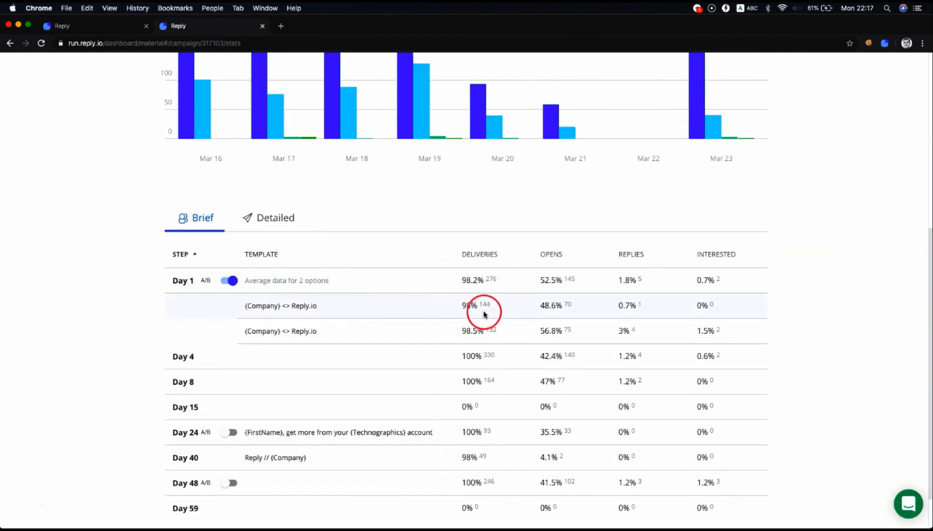
mouse_move(581, 308)
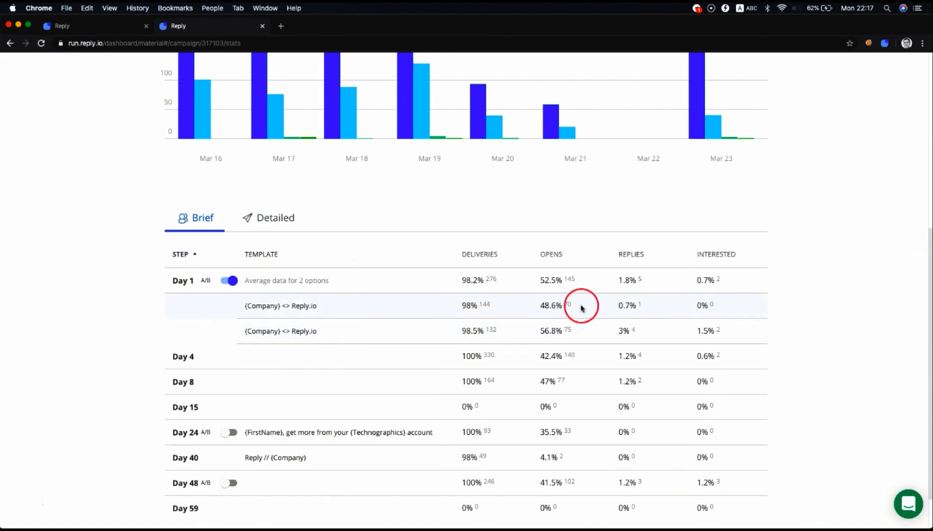